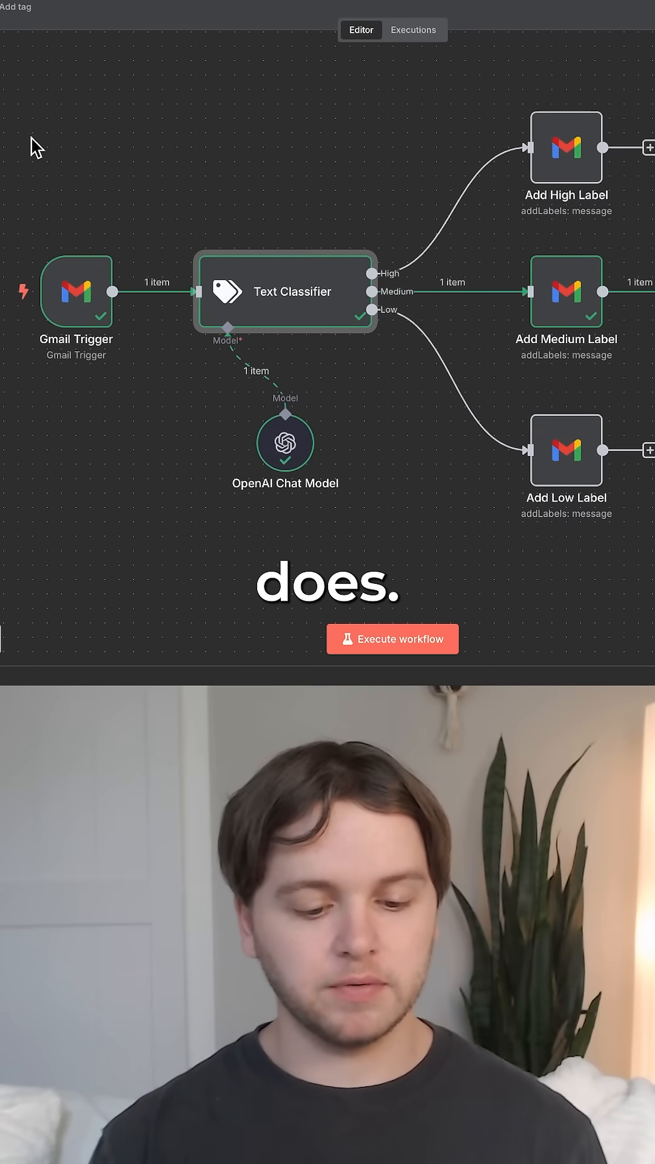
{"action": "mouse_move", "coordinate": [136, 174]}
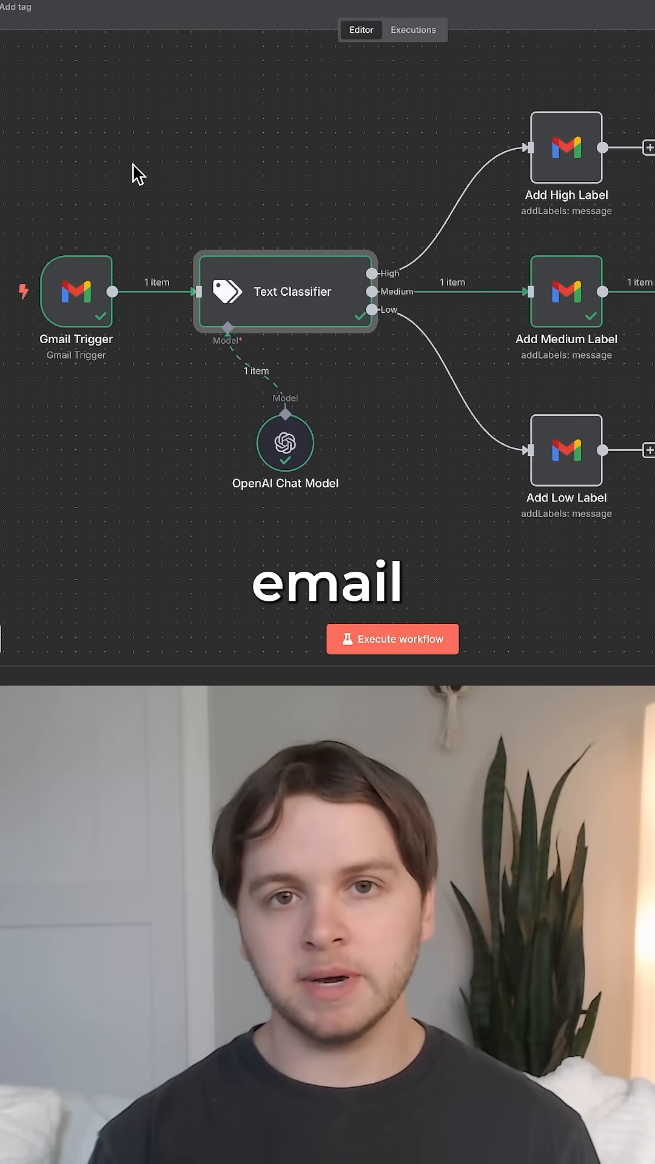
{"action": "mouse_move", "coordinate": [270, 253]}
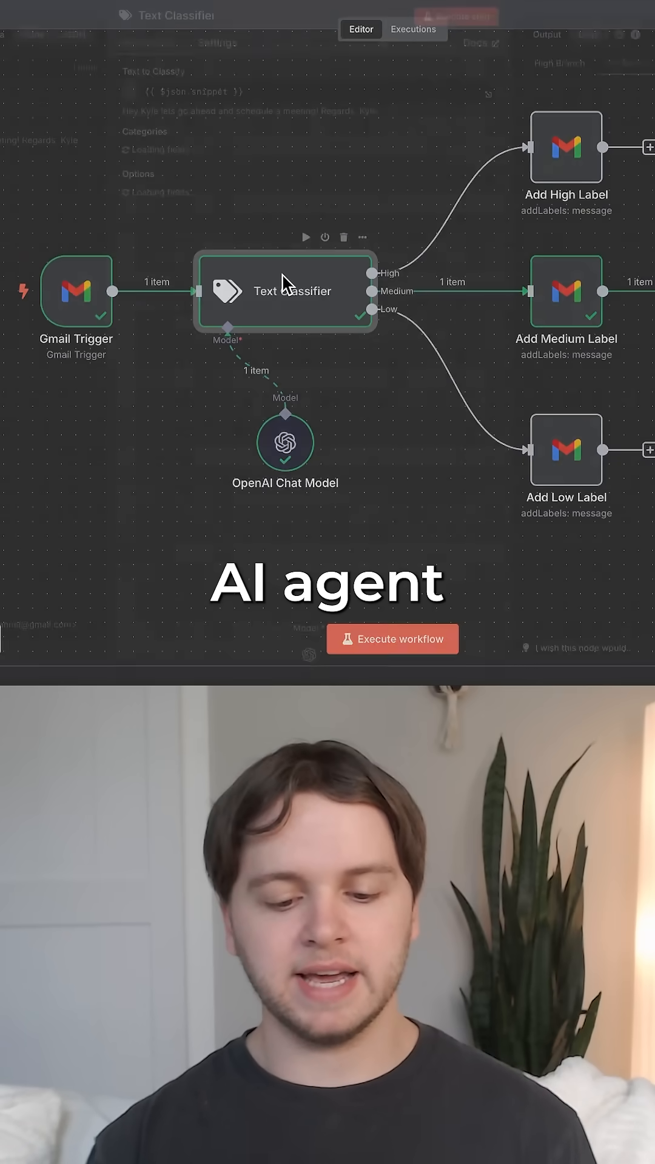
Step: Open the Text Classifier node to view its input text and priority categories
{"action": "double_click", "coordinate": [285, 291]}
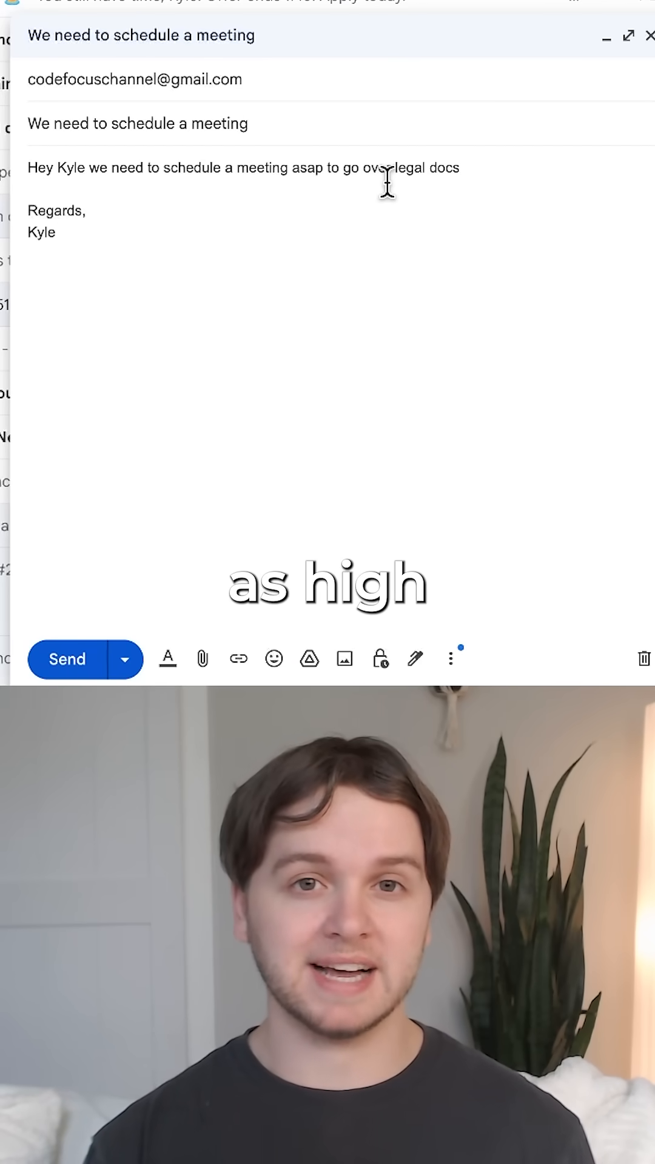
Step: Send the 'We need to schedule a meeting' test email about going over legal docs
{"action": "left_click", "coordinate": [66, 659]}
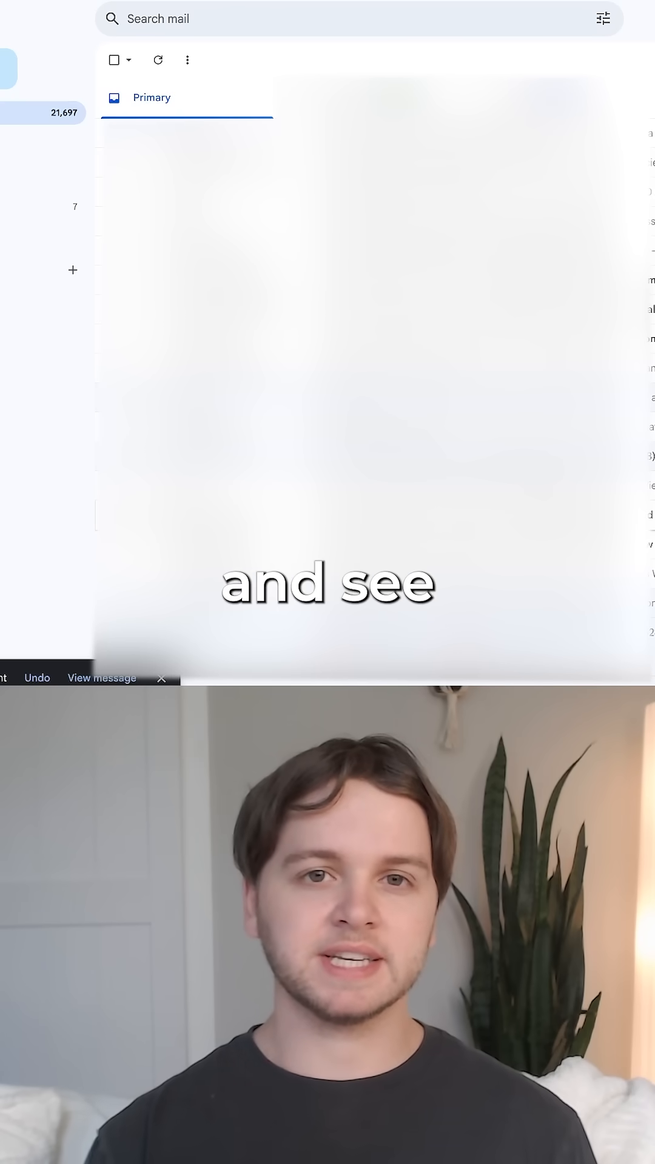